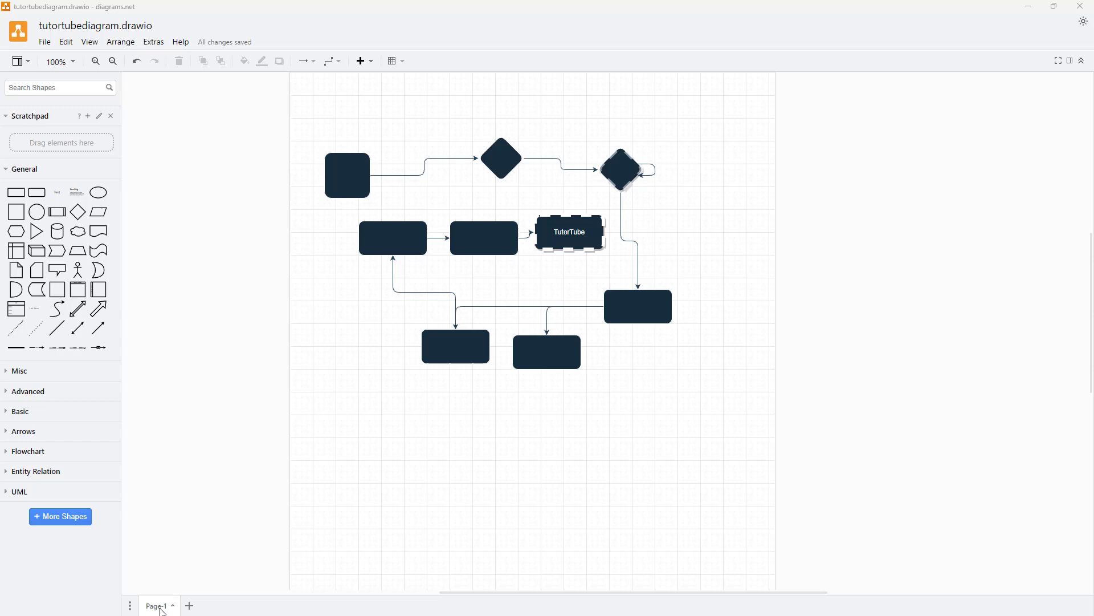
pyautogui.moveTo(159, 605)
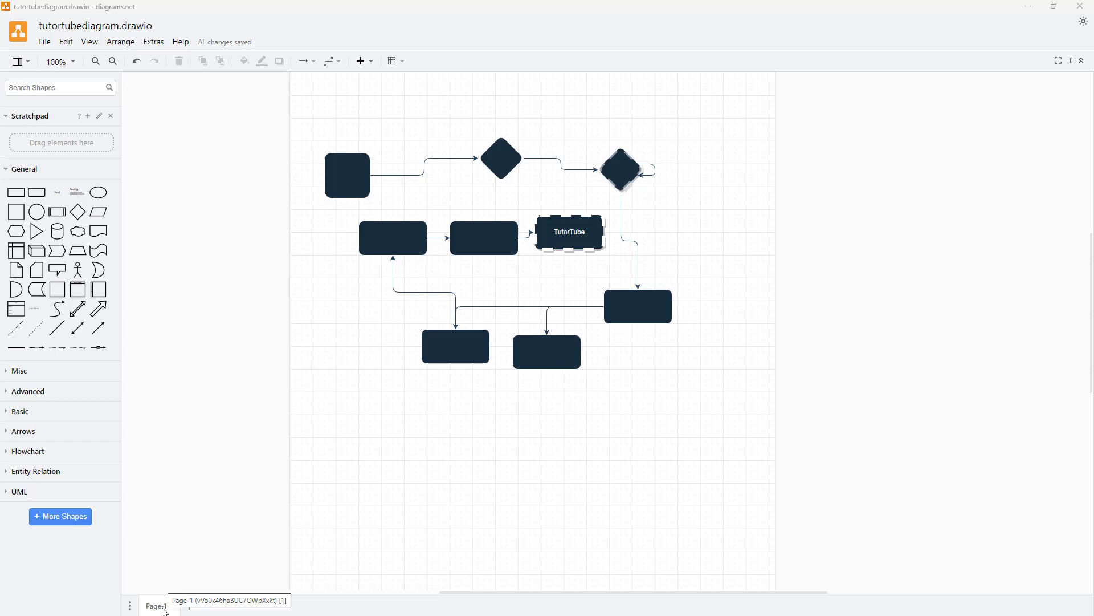
# - Rename the Page-1 tab to TutorTube1 through the Rename dialog
pyautogui.doubleClick(155, 605)
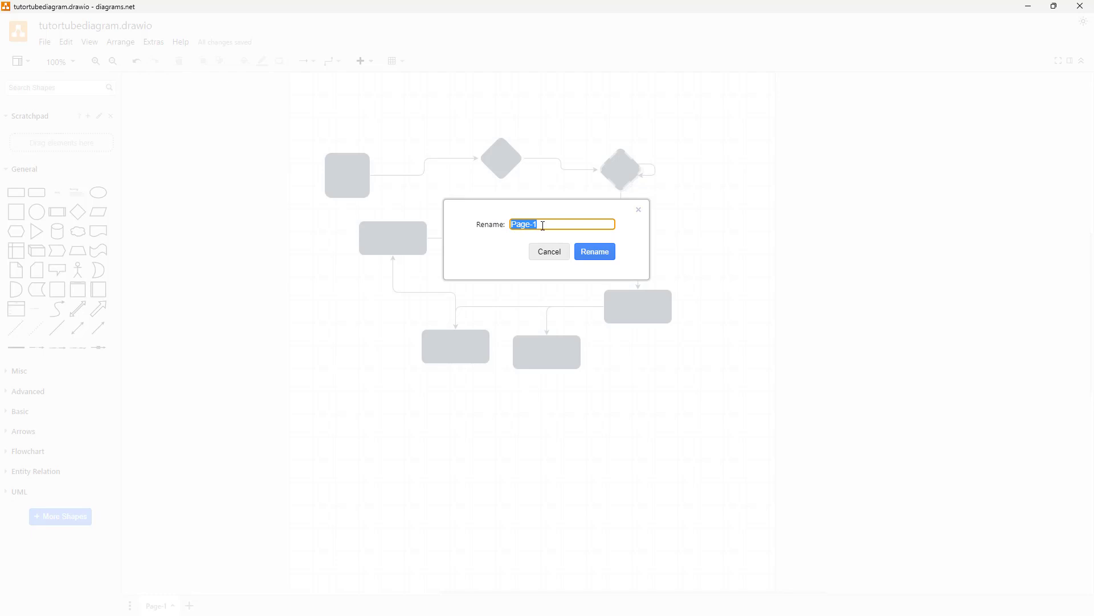
pyautogui.moveTo(475, 217)
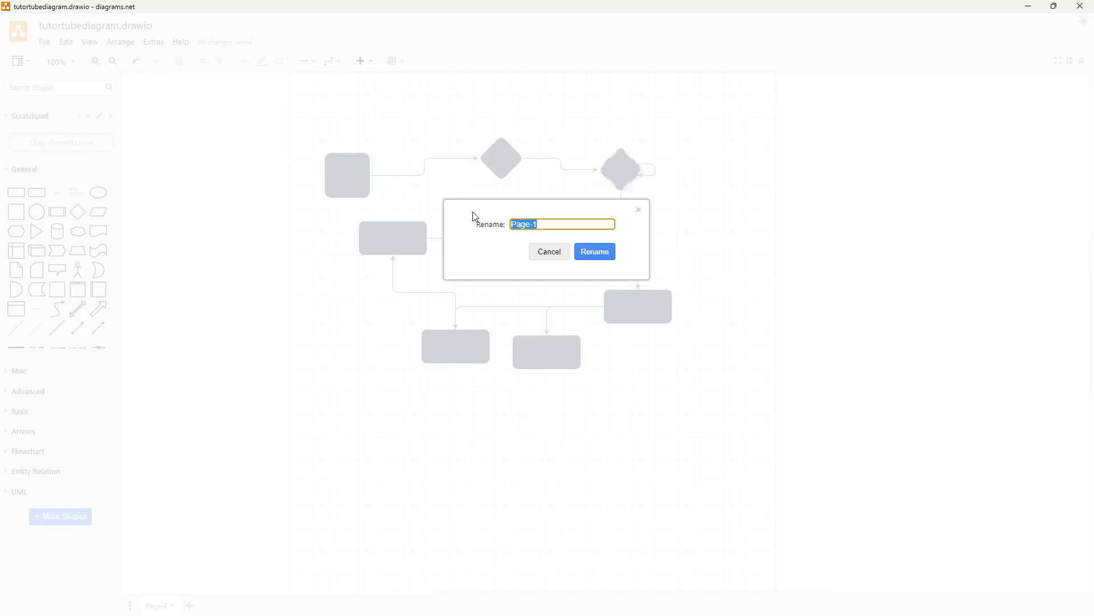
pyautogui.write('TutorTube')
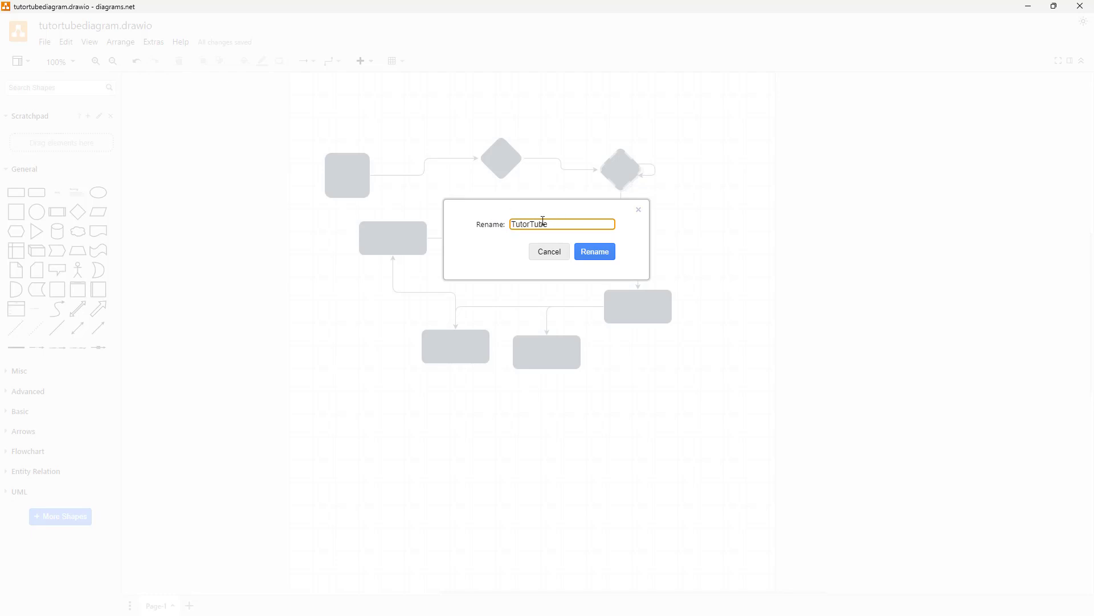
pyautogui.click(594, 252)
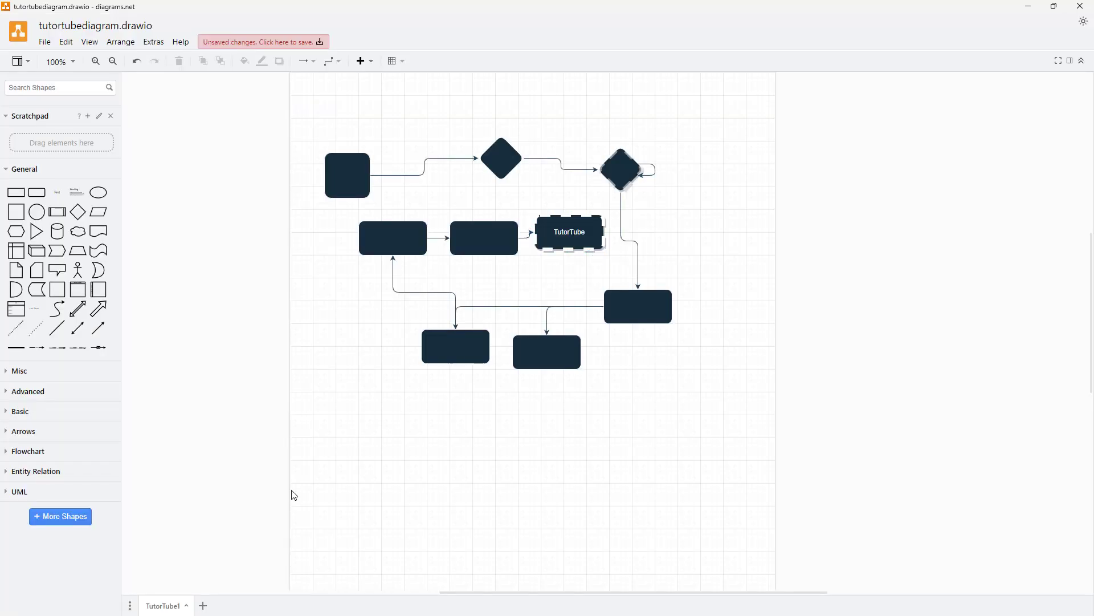
pyautogui.moveTo(164, 605)
pyautogui.write('Tut')
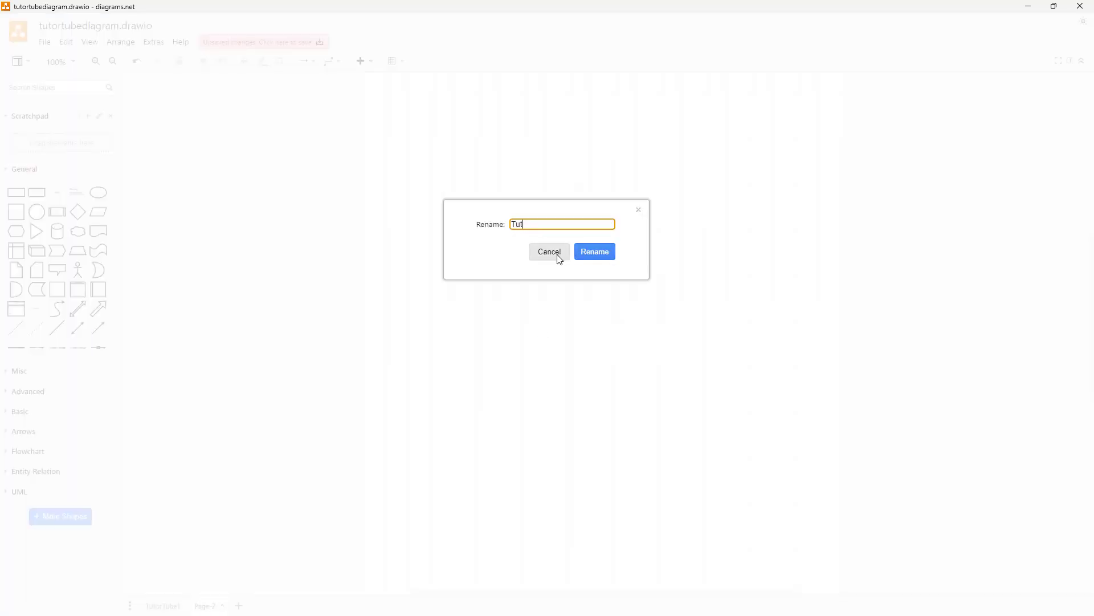
# - Rename the ellipse-and-cloud page to TutorTube2 and confirm
pyautogui.write('orTube')
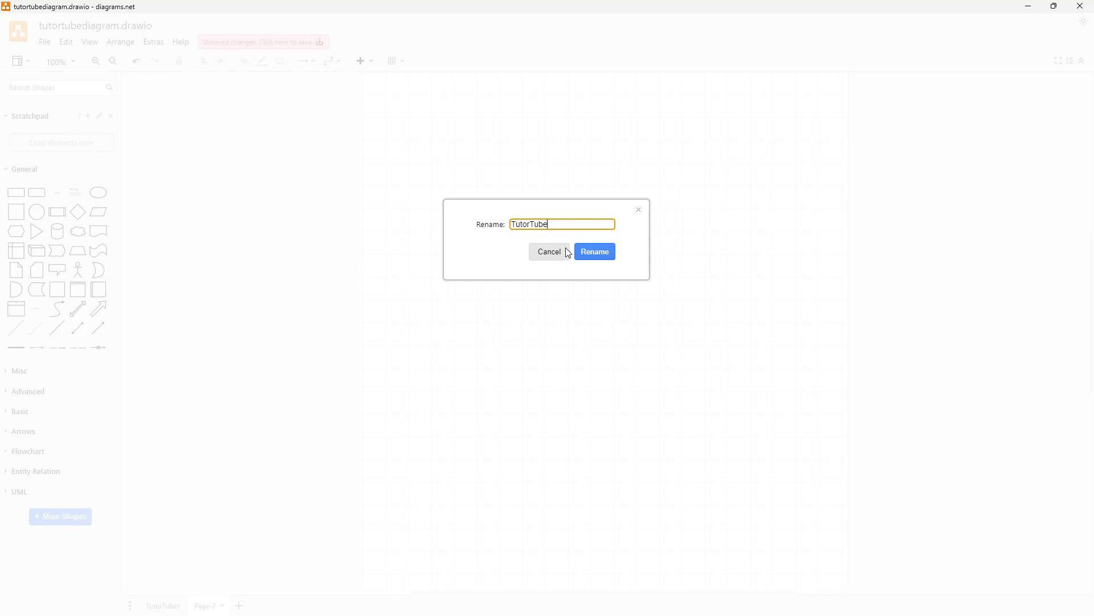
pyautogui.click(594, 251)
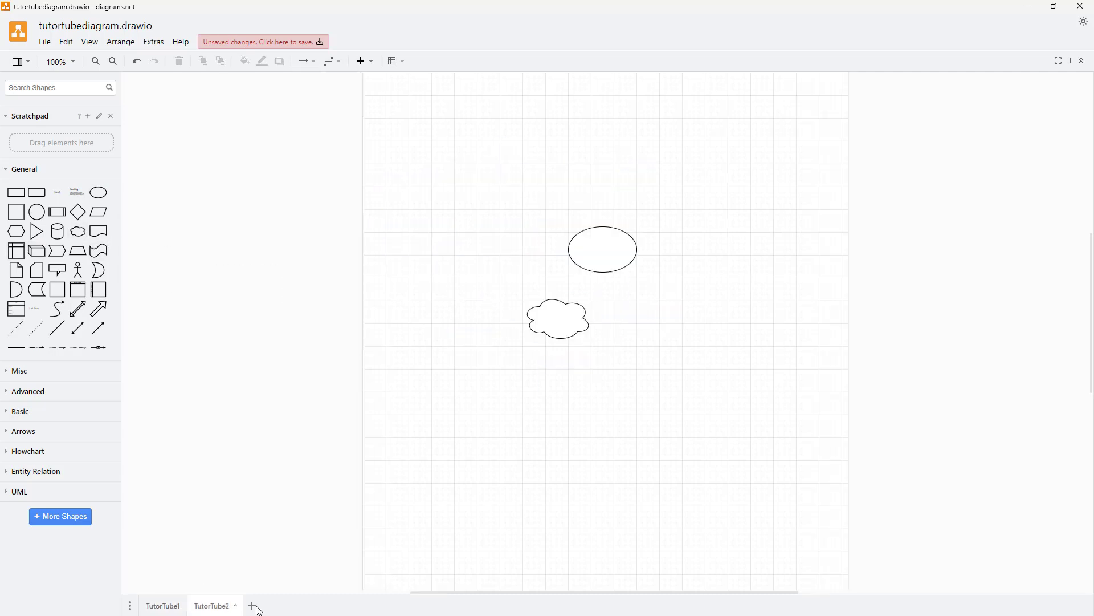
# - Add a blank page, then move between TutorTube1, TutorTube2 and Page-5
pyautogui.click(252, 605)
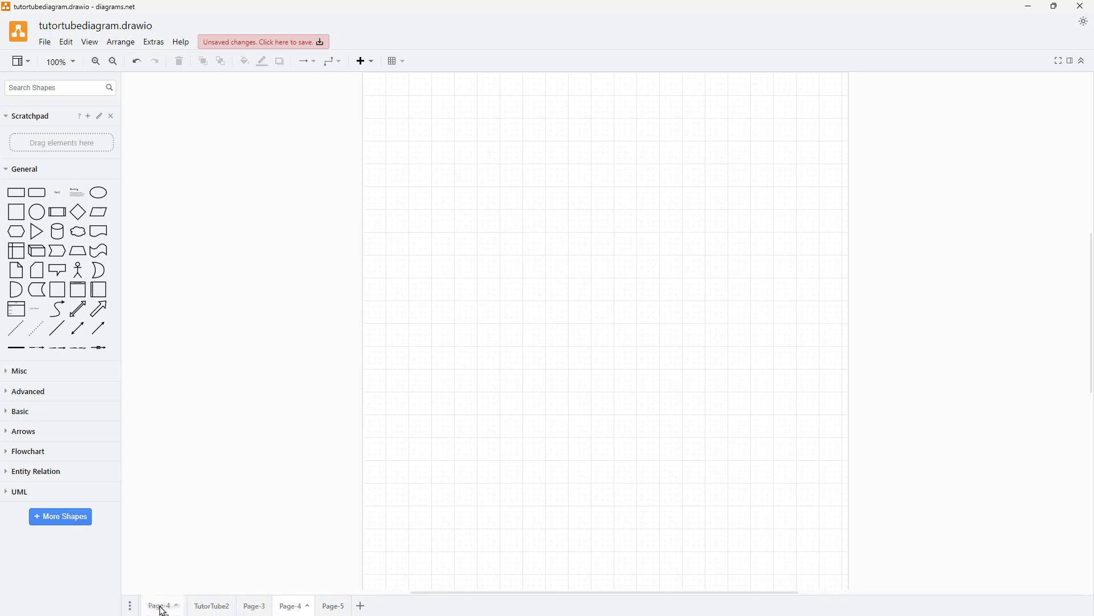
pyautogui.click(287, 605)
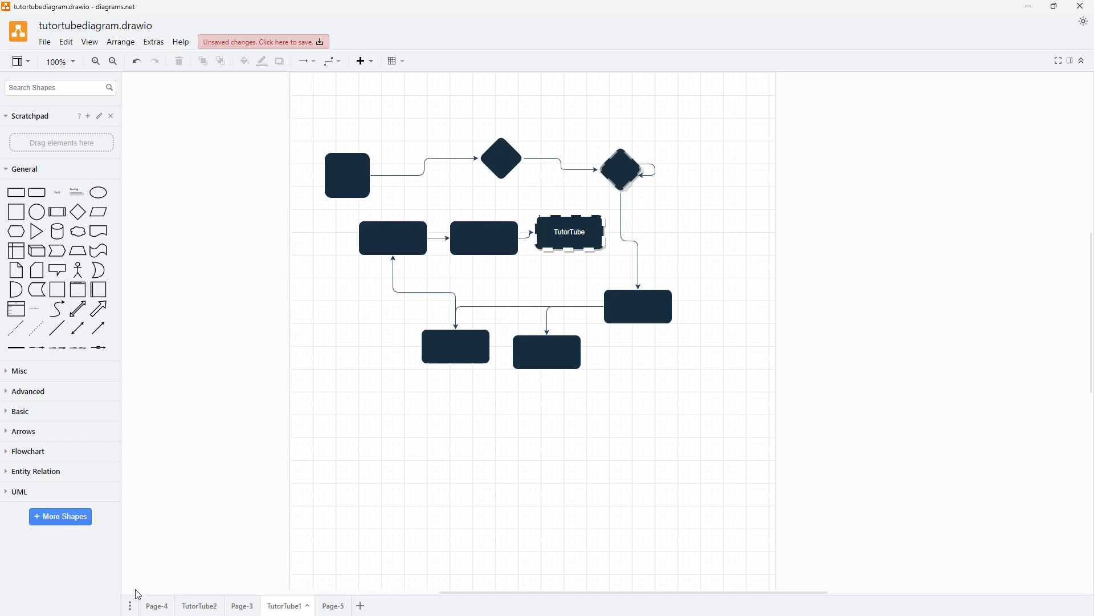
pyautogui.click(130, 604)
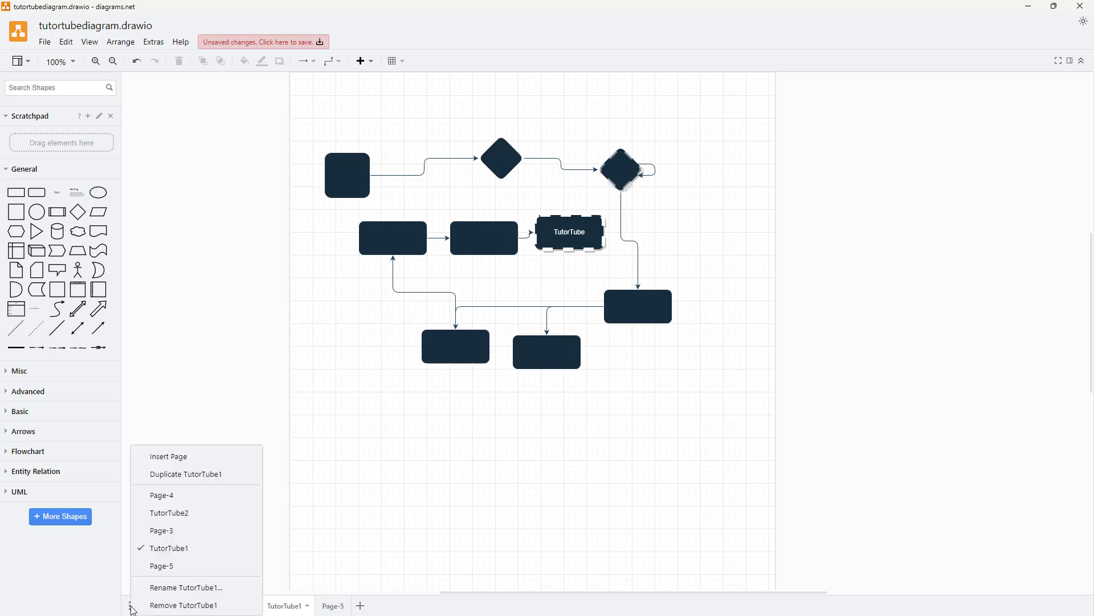
pyautogui.click(168, 513)
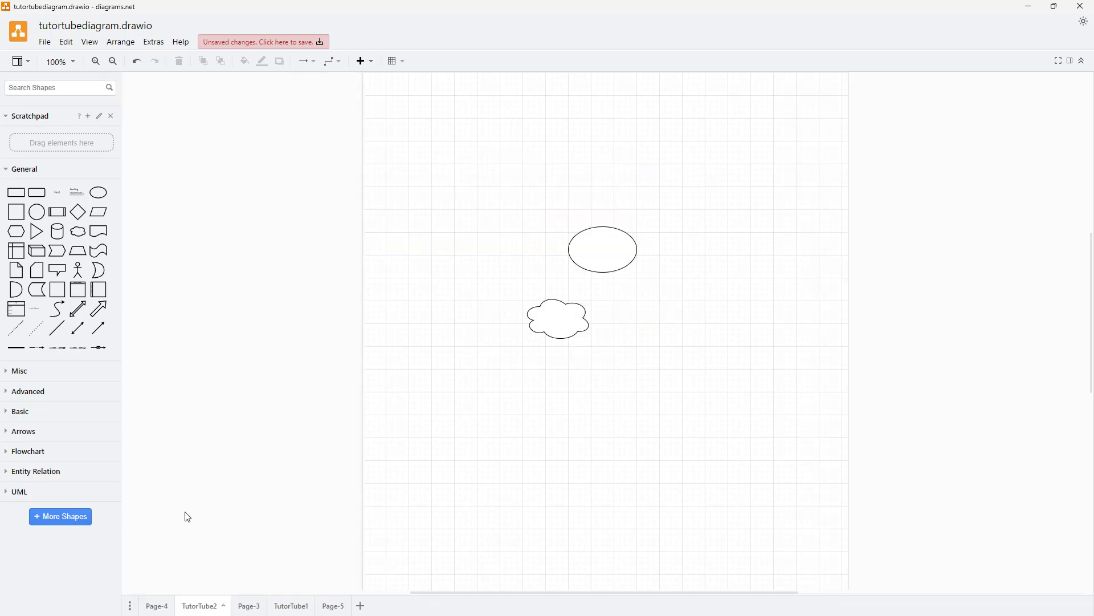
pyautogui.click(327, 605)
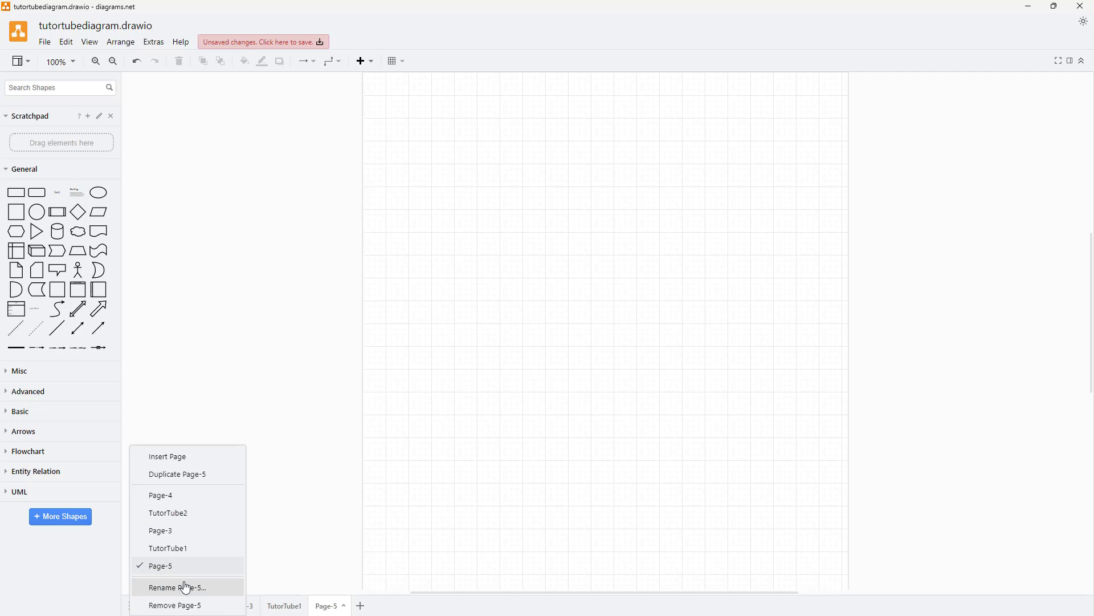
# - Rename Page-5 to a placeholder, then rename the last page to TutorTube3
pyautogui.click(180, 586)
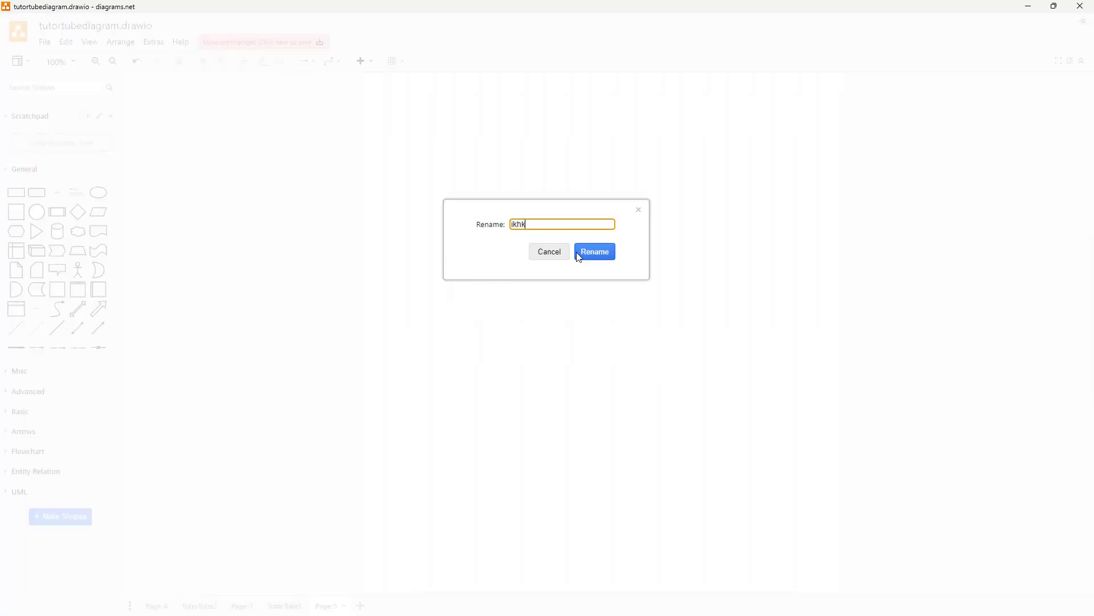
pyautogui.click(594, 251)
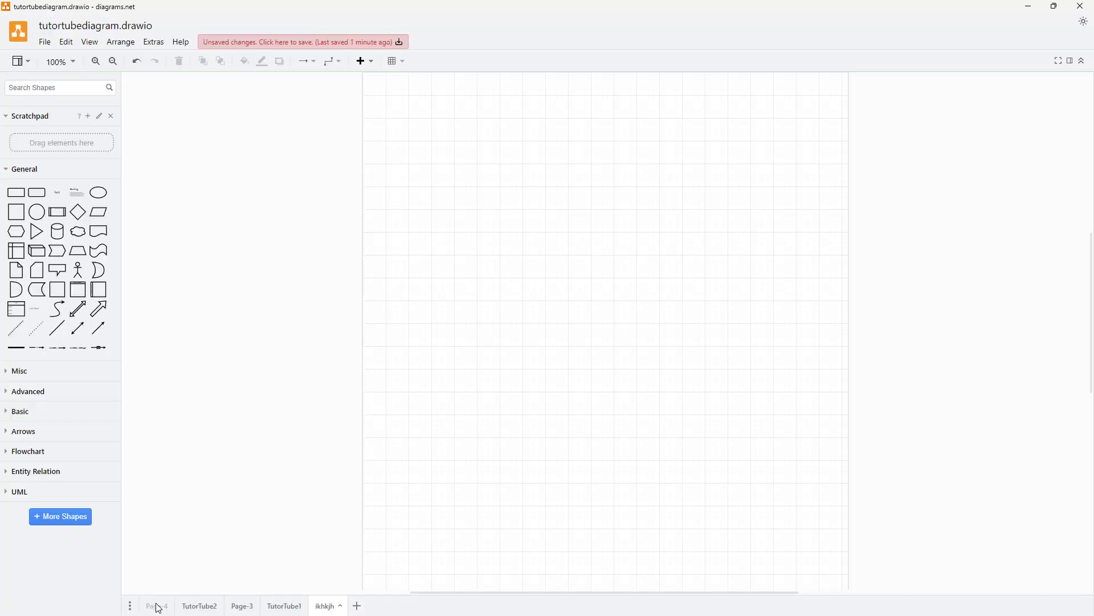
pyautogui.rightClick(155, 605)
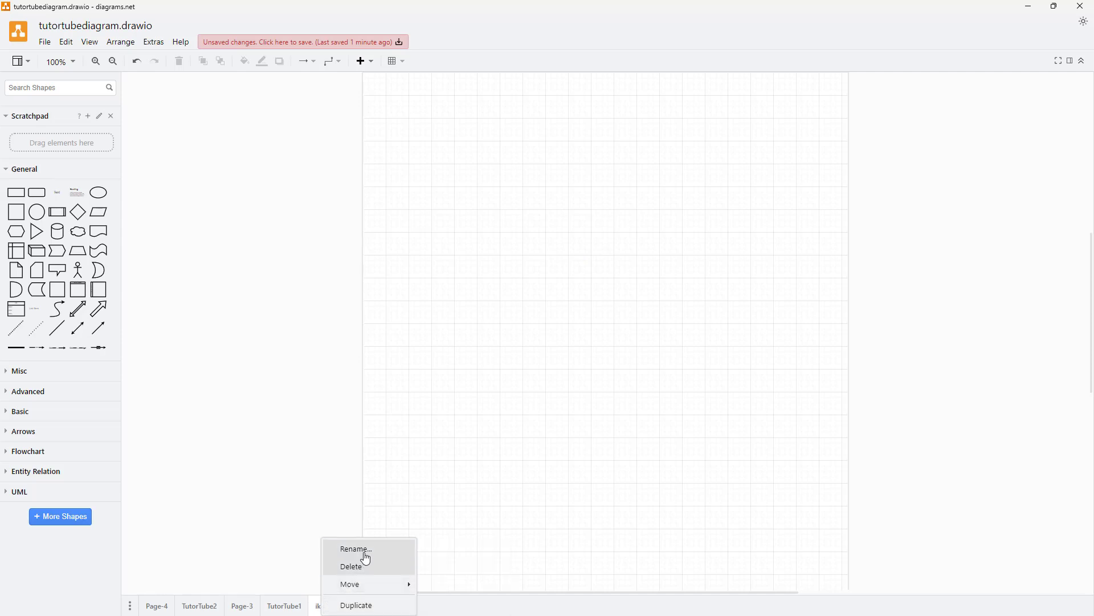
pyautogui.click(356, 549)
pyautogui.write('TutorTub')
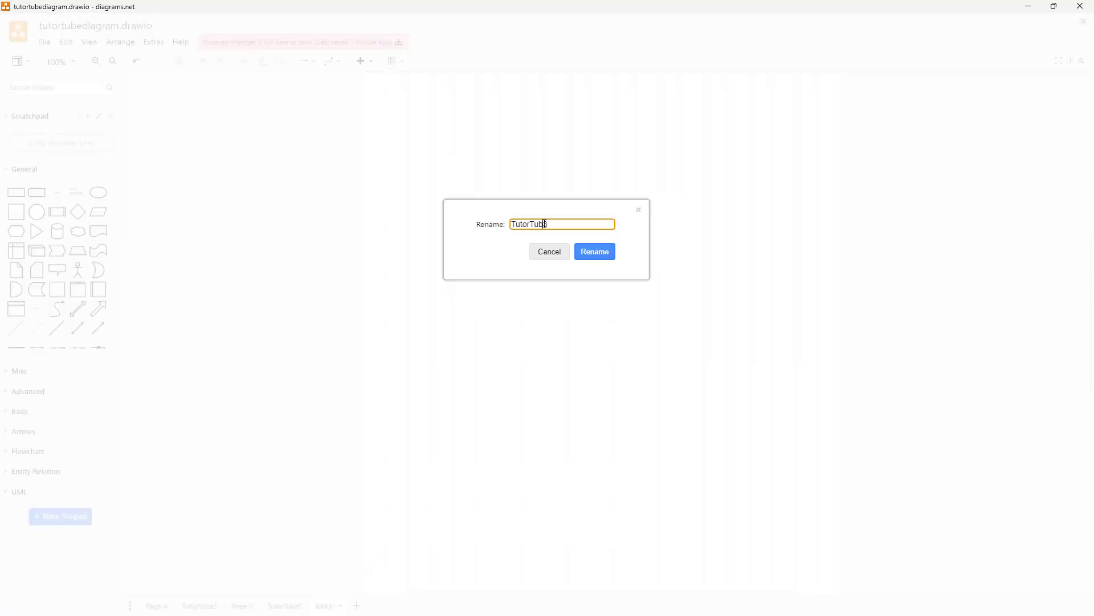
pyautogui.write('e3')
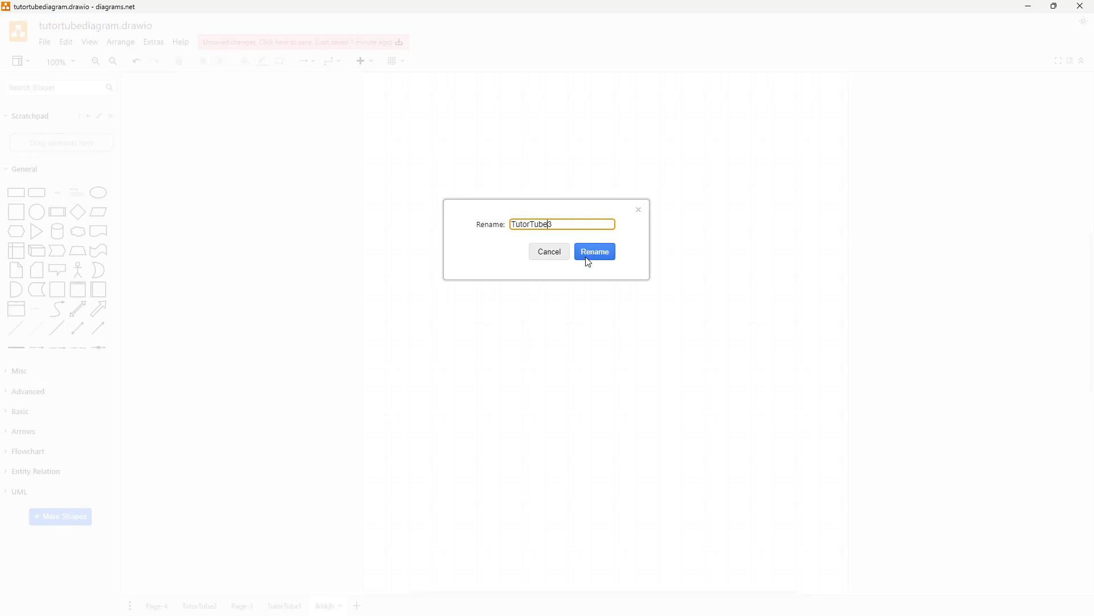
pyautogui.click(594, 251)
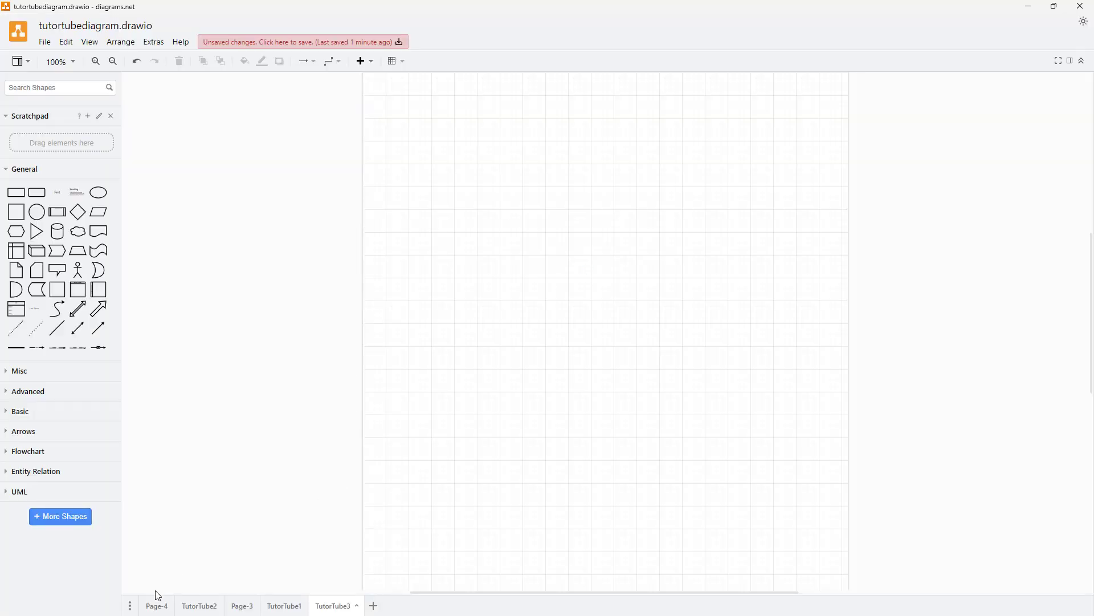
pyautogui.click(130, 605)
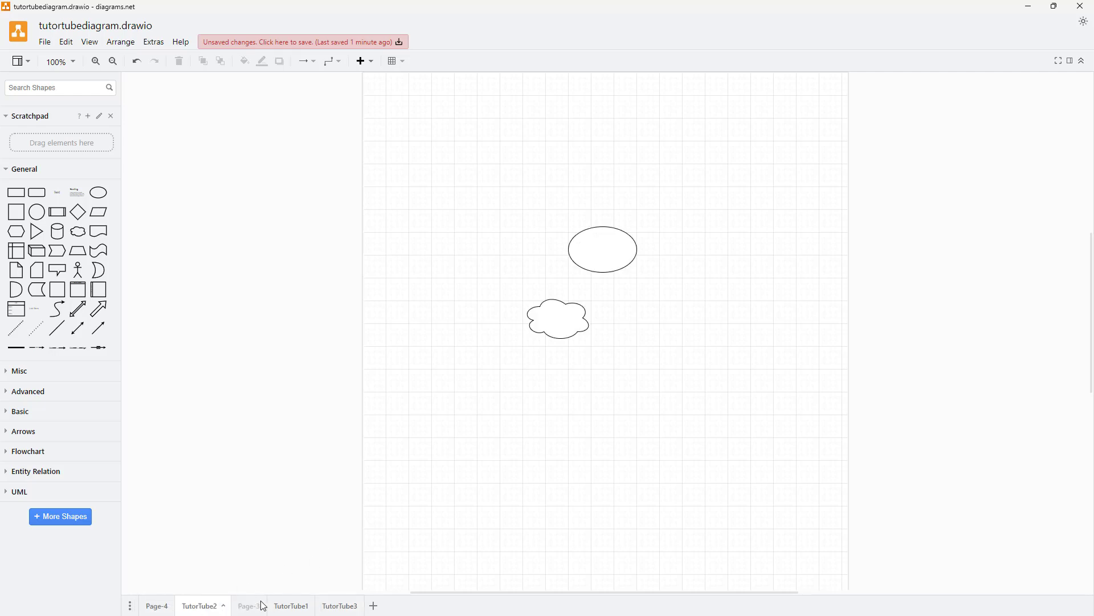
# - Duplicate TutorTube1 to create a Copy of TutorTube1 page
pyautogui.click(283, 605)
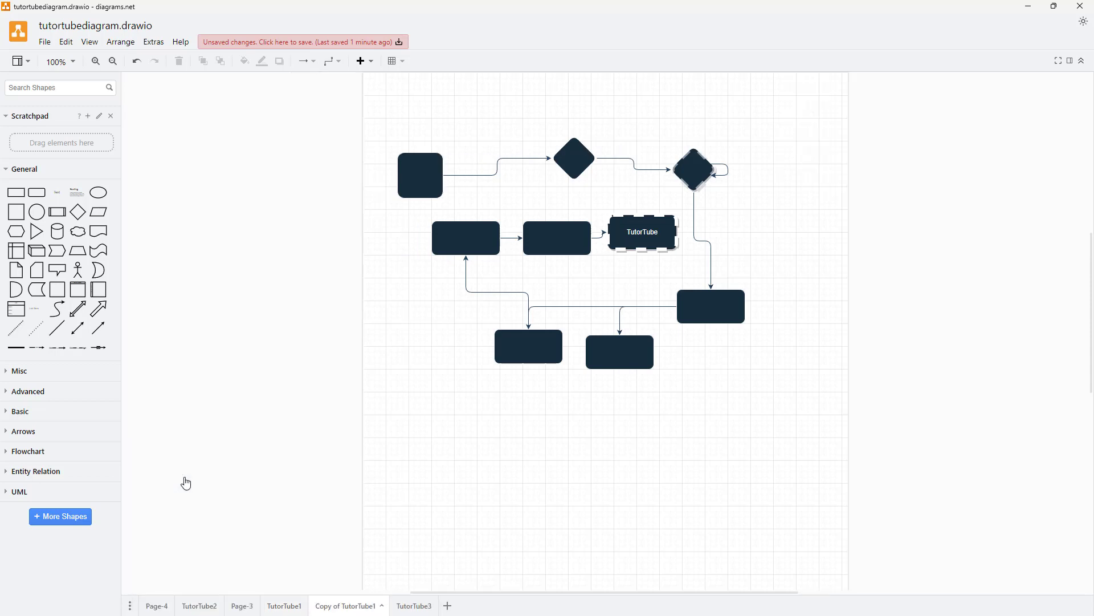
pyautogui.click(641, 232)
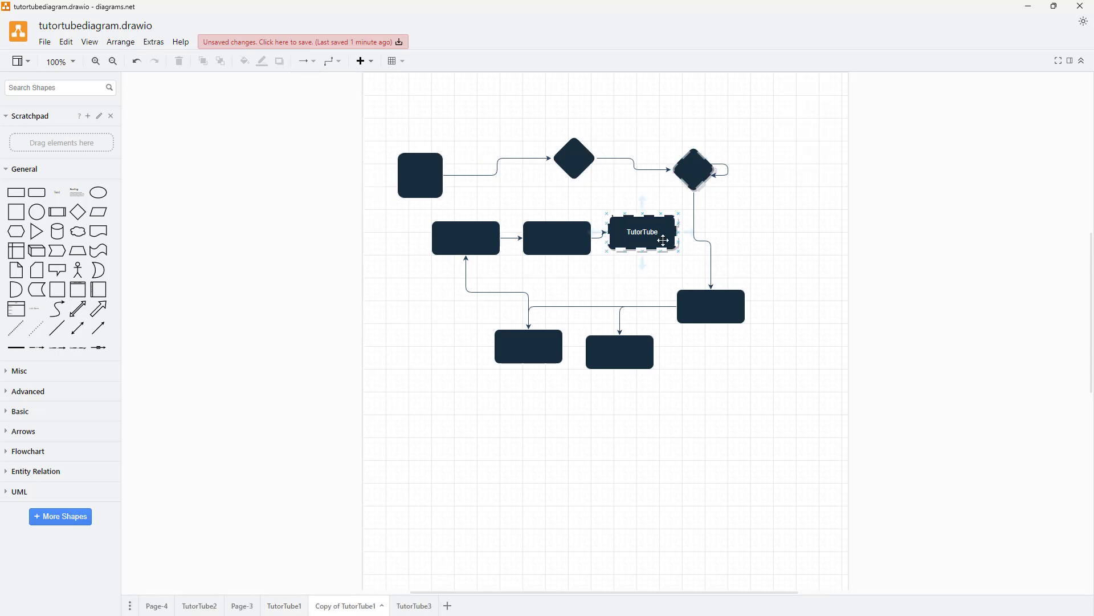
pyautogui.click(130, 605)
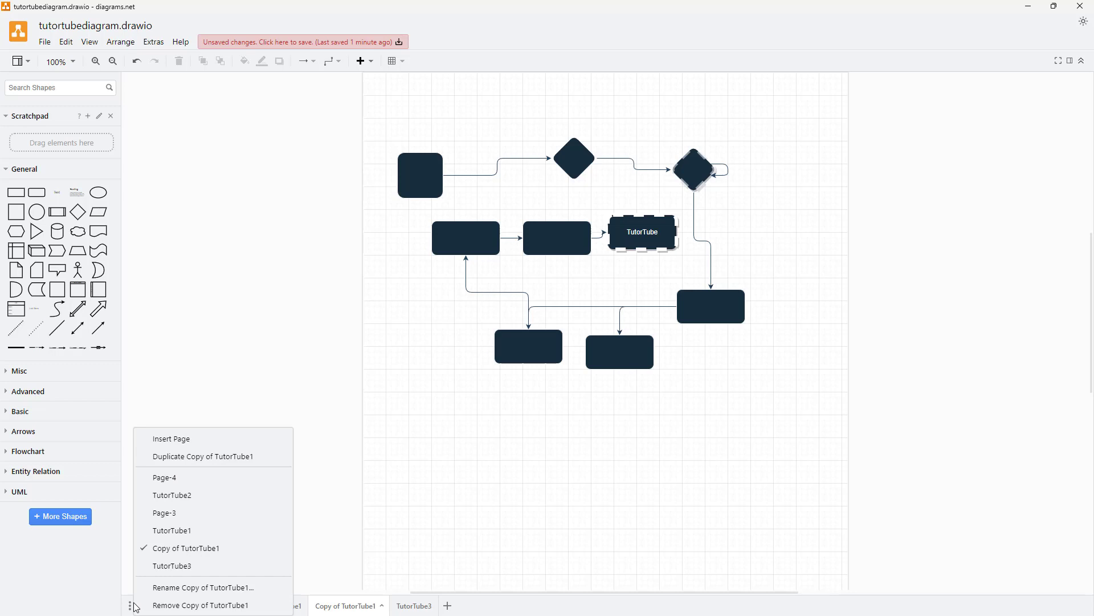
pyautogui.moveTo(197, 443)
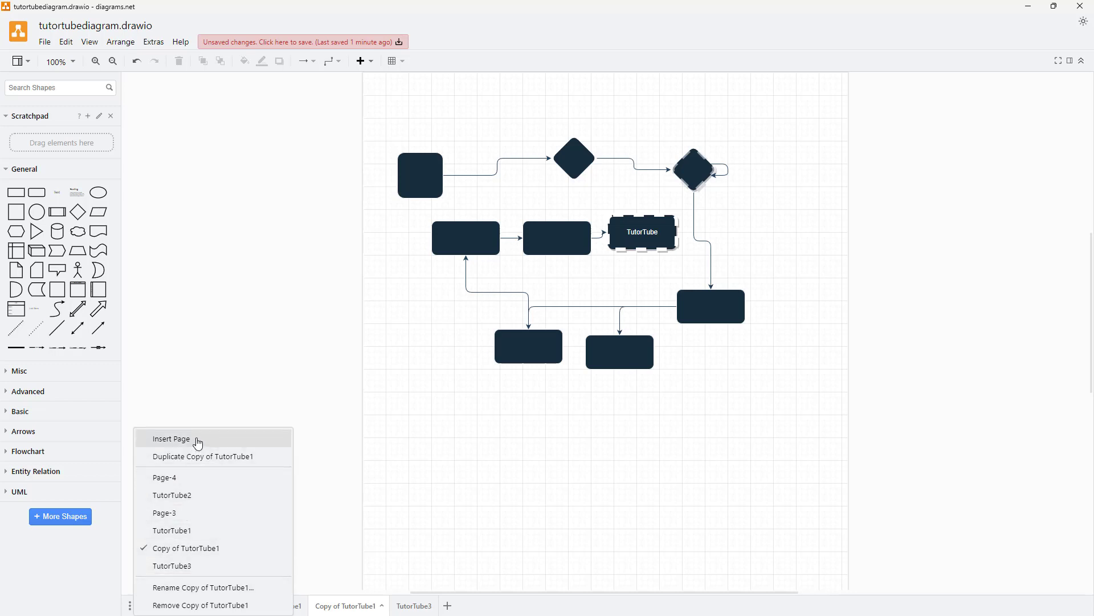
# - Insert blank Page-7 at the end and return to TutorTube1
pyautogui.click(171, 438)
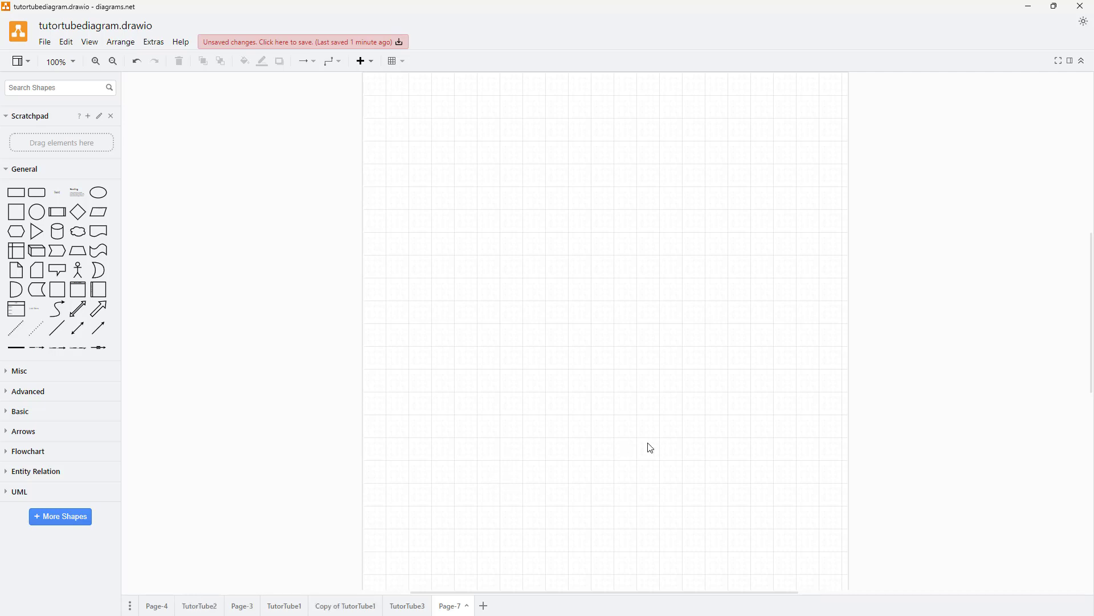
pyautogui.moveTo(578, 394)
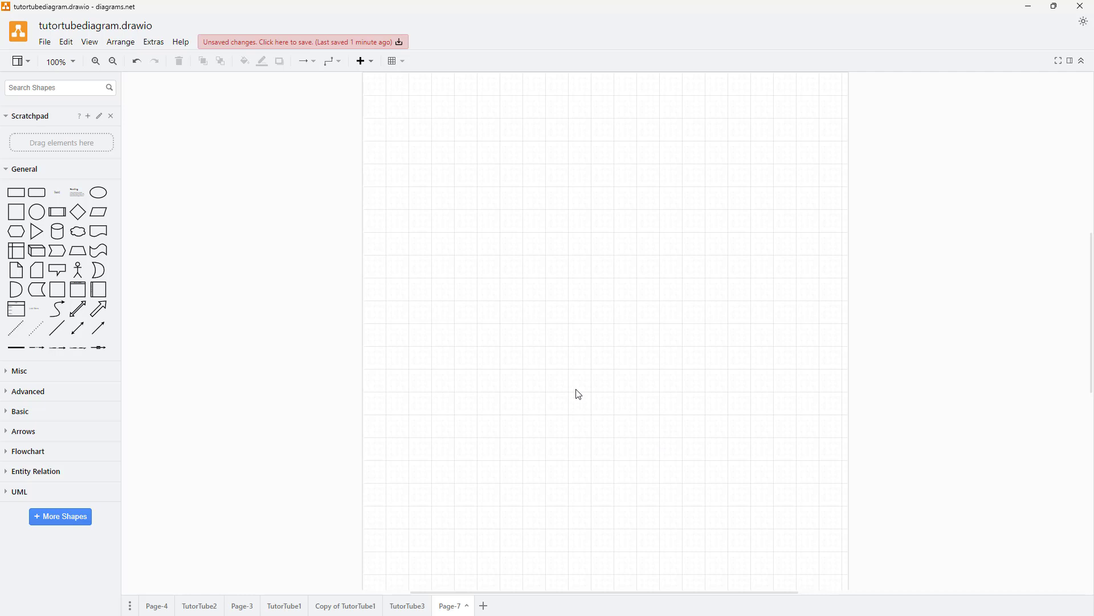
pyautogui.moveTo(584, 392)
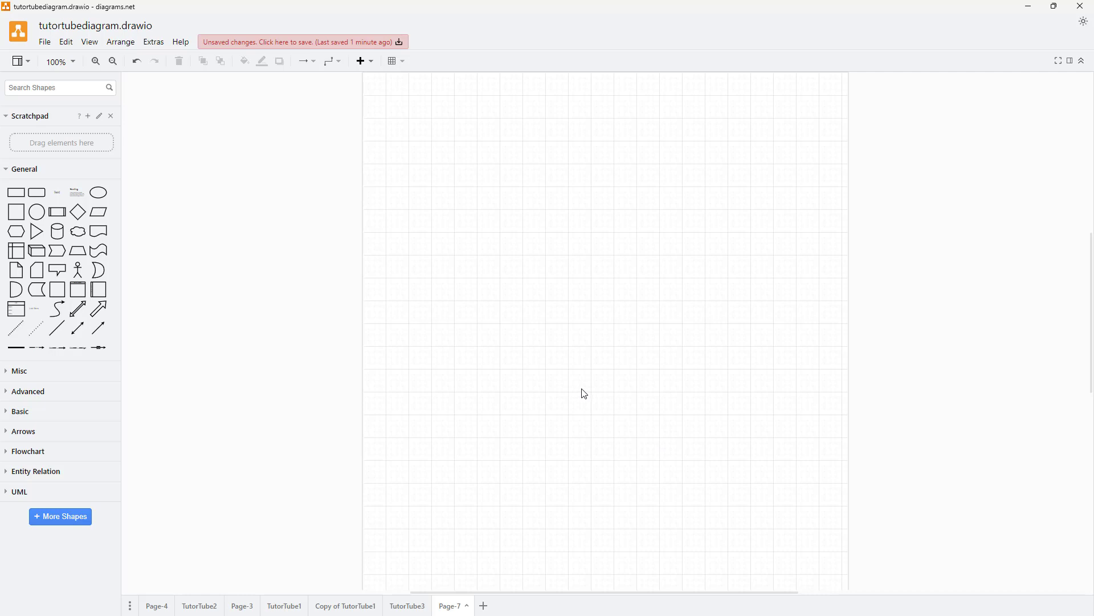
pyautogui.moveTo(407, 605)
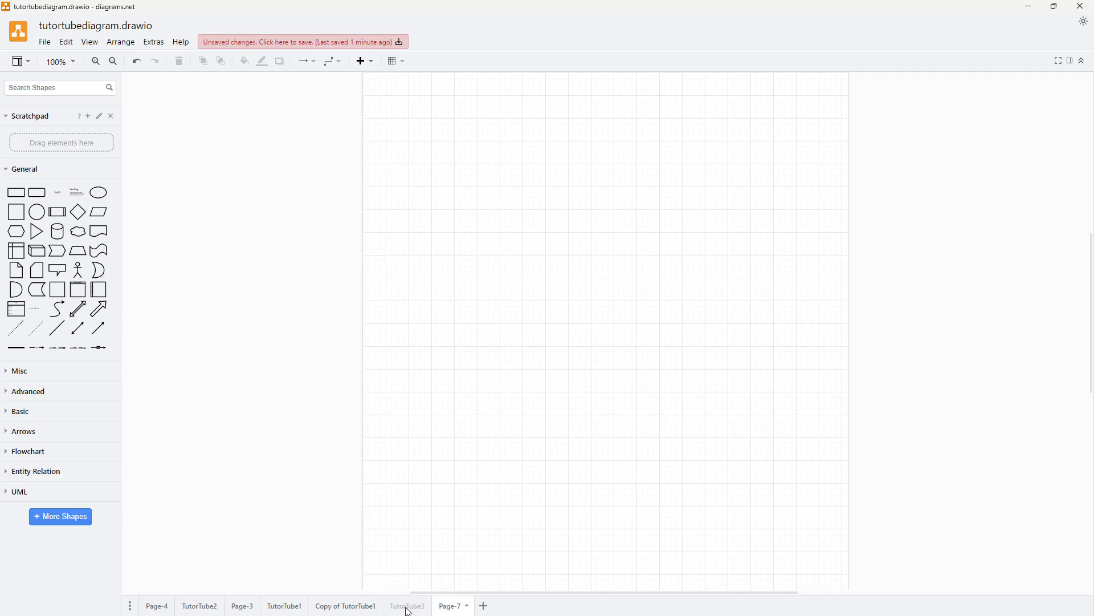
pyautogui.click(283, 605)
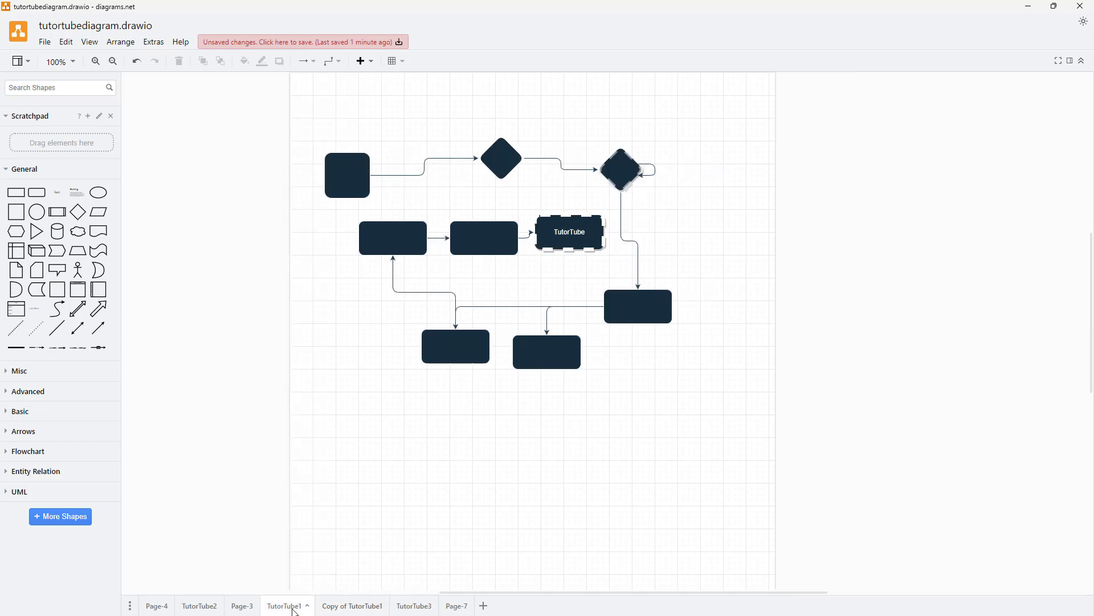